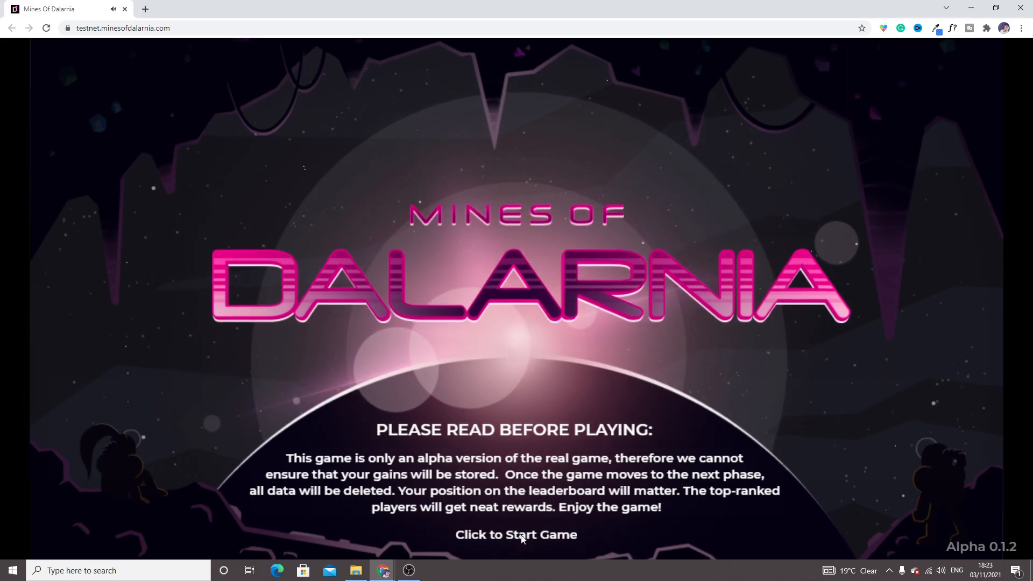
Step: Start the game past the alpha notice and bring up the Free Zone plot selection
{"action": "left_click", "coordinate": [516, 534]}
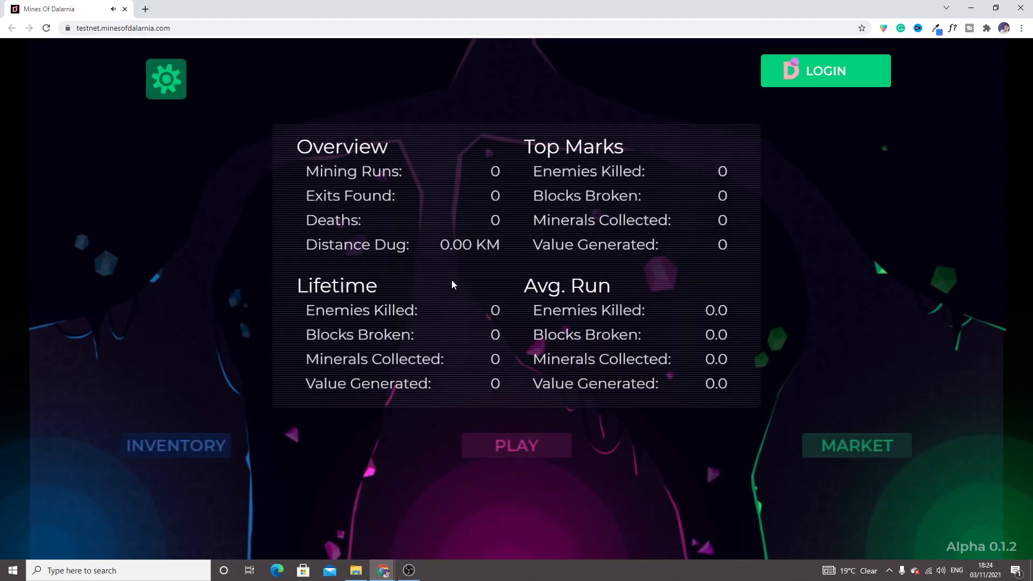
{"action": "mouse_move", "coordinate": [530, 452]}
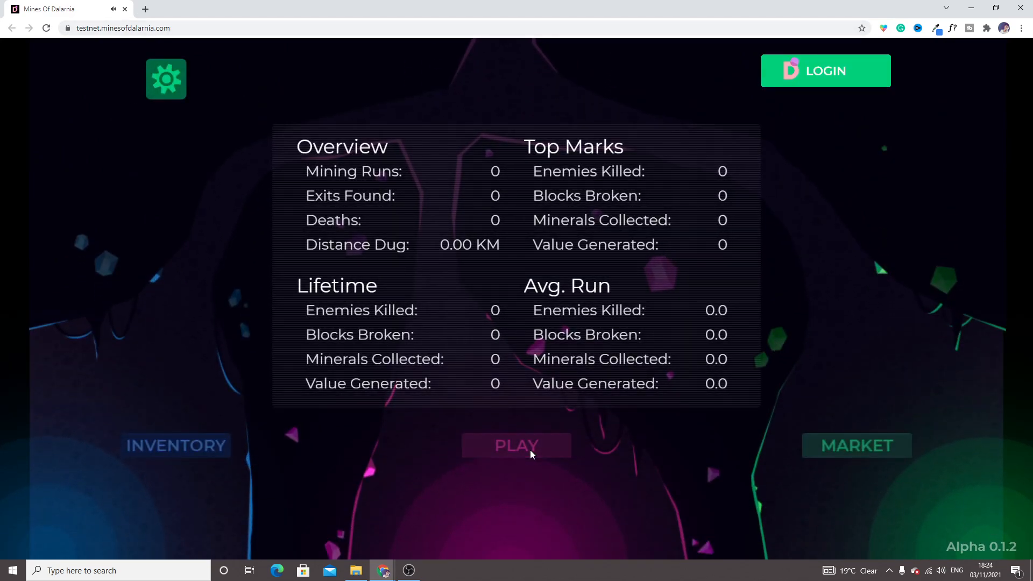
{"action": "left_click", "coordinate": [516, 445]}
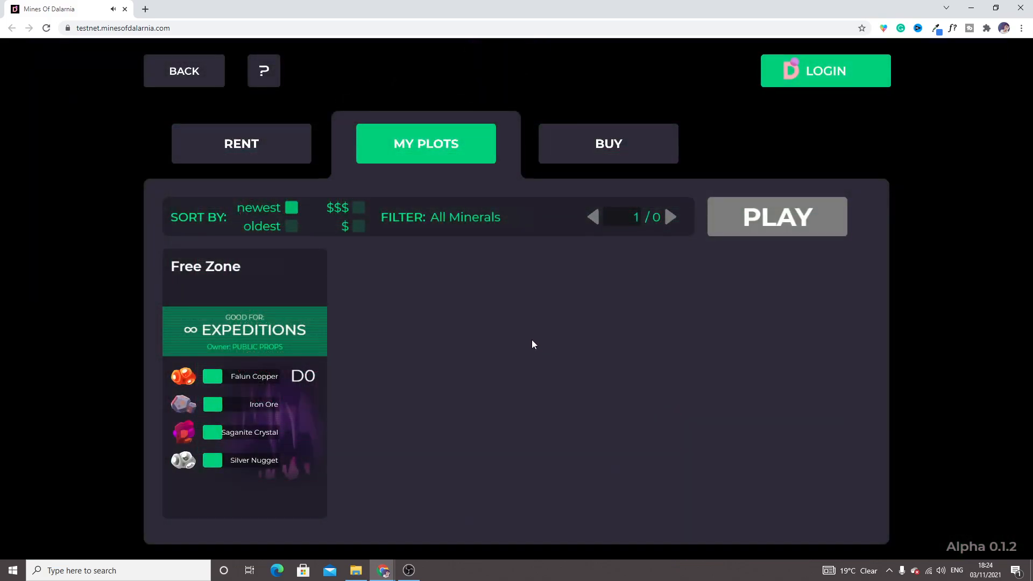
Step: Choose the Free Zone plot card for the mining expedition
{"action": "left_click", "coordinate": [244, 329]}
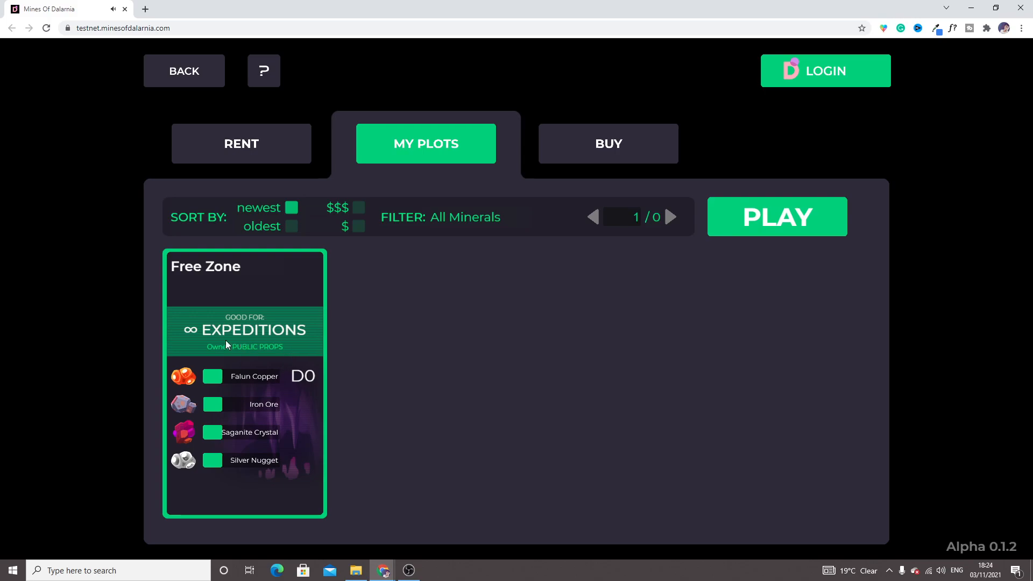
{"action": "mouse_move", "coordinate": [791, 261]}
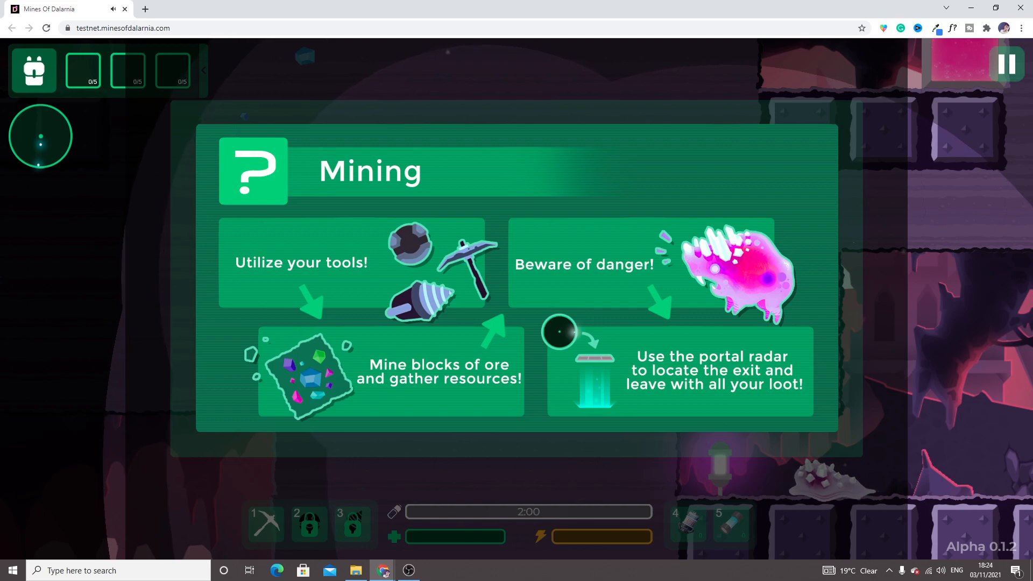
{"action": "mouse_move", "coordinate": [41, 156]}
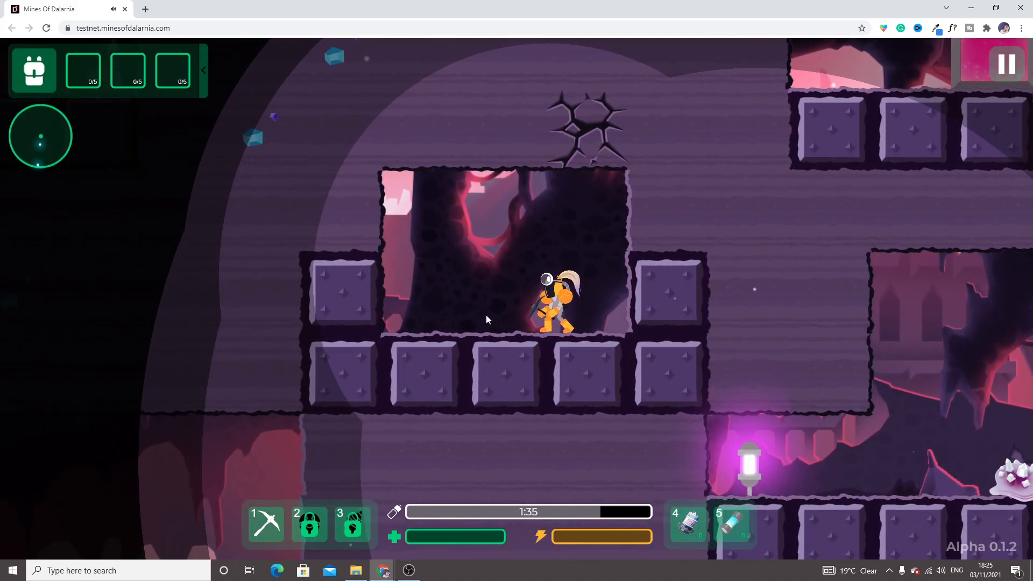
Step: Dig through cave blocks with the arrow keys, collecting ore on the way to the exit portal
{"action": "key", "text": "Left"}
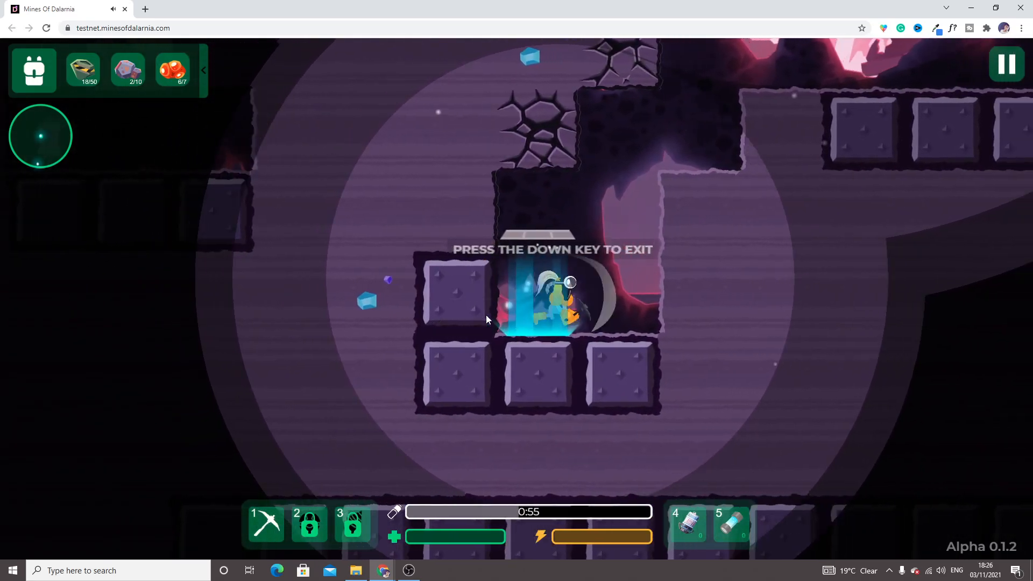
Step: Keep digging down instead of exiting until the expedition timer runs out
{"action": "key", "text": "down"}
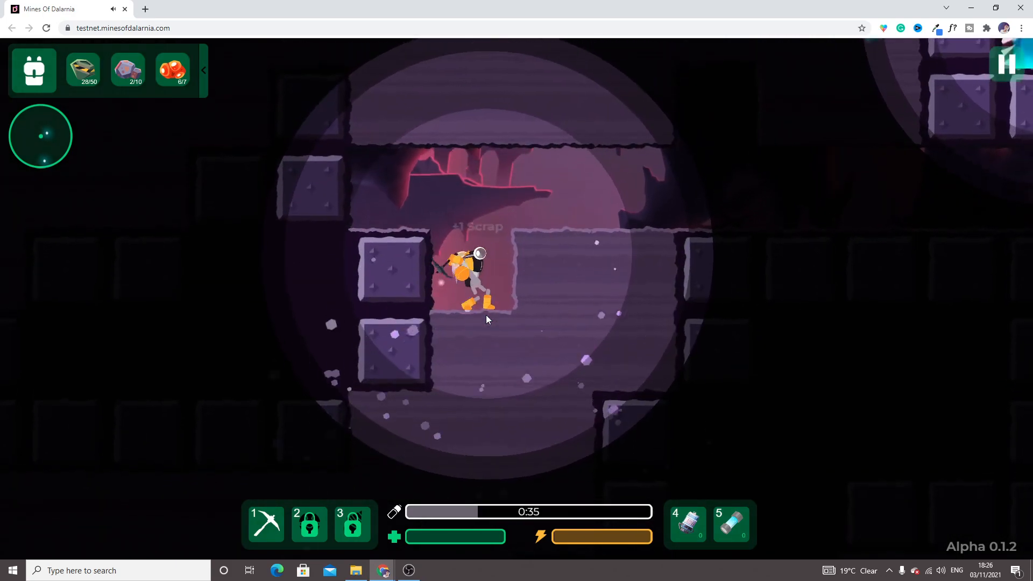
{"action": "mouse_move", "coordinate": [687, 523]}
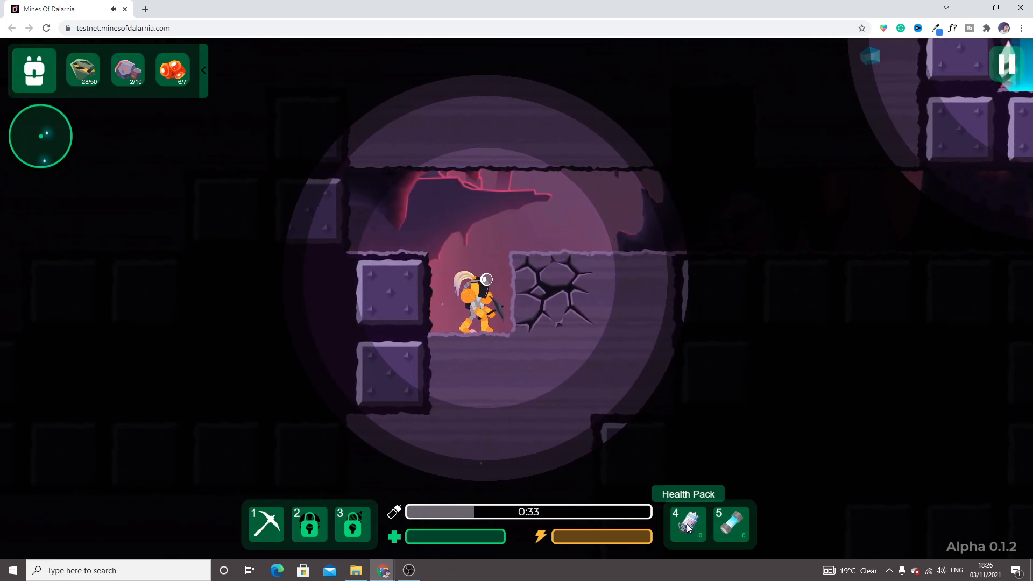
{"action": "mouse_move", "coordinate": [730, 523]}
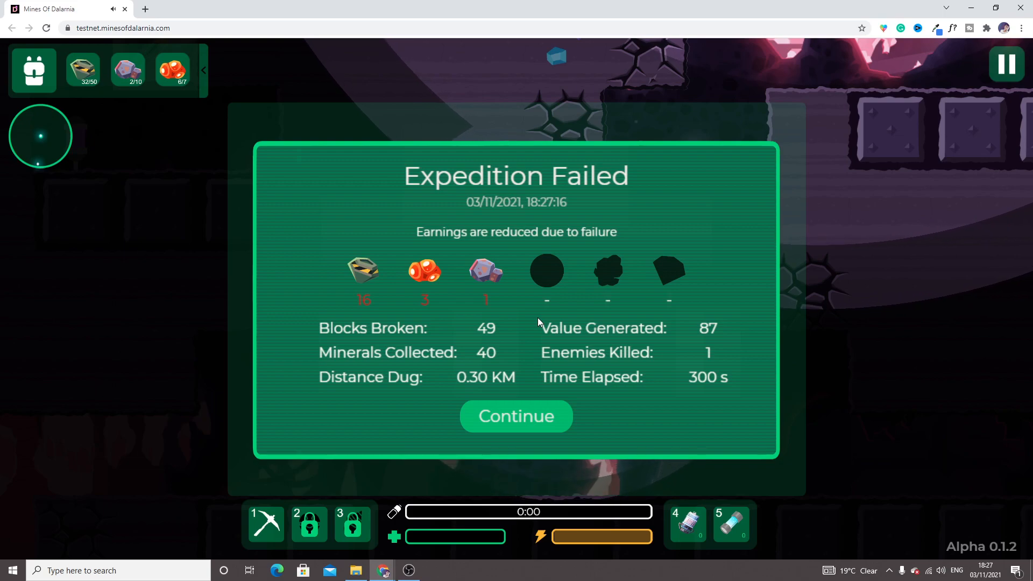
Step: Dismiss the expedition summary, review the updated stats, and open the plot market
{"action": "left_click", "coordinate": [516, 416]}
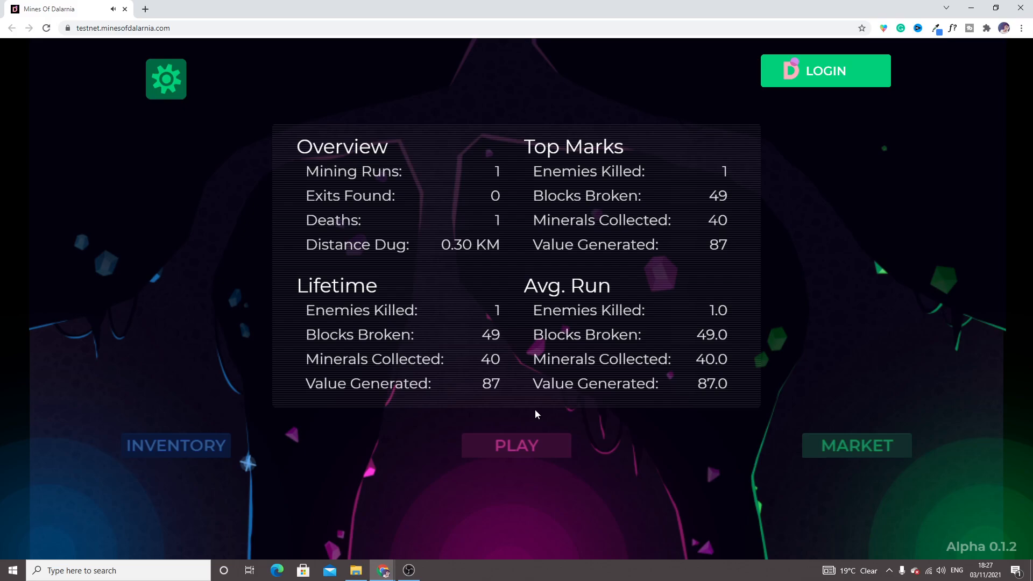
{"action": "mouse_move", "coordinate": [504, 414]}
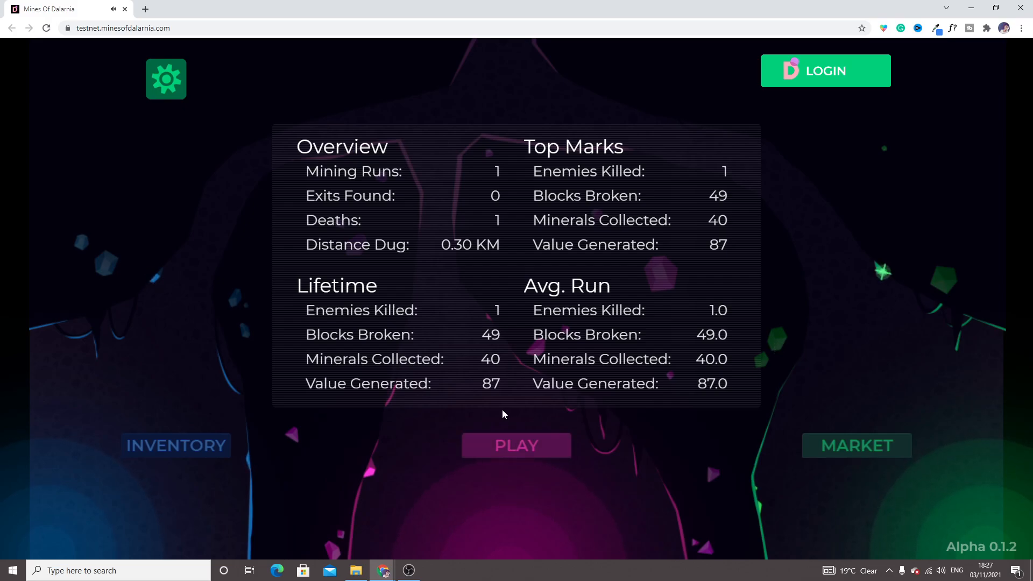
{"action": "mouse_move", "coordinate": [799, 459]}
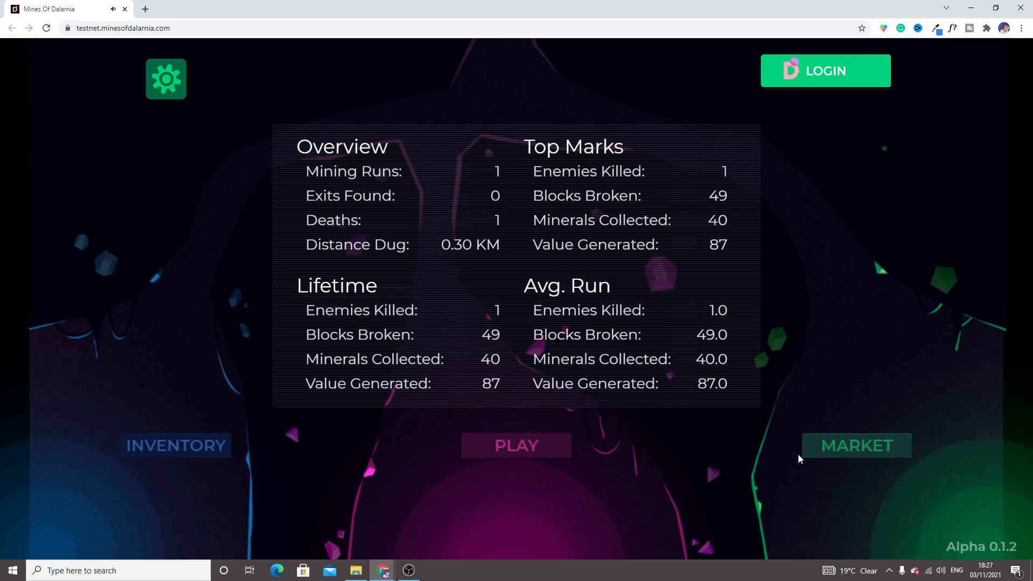
{"action": "left_click", "coordinate": [855, 445]}
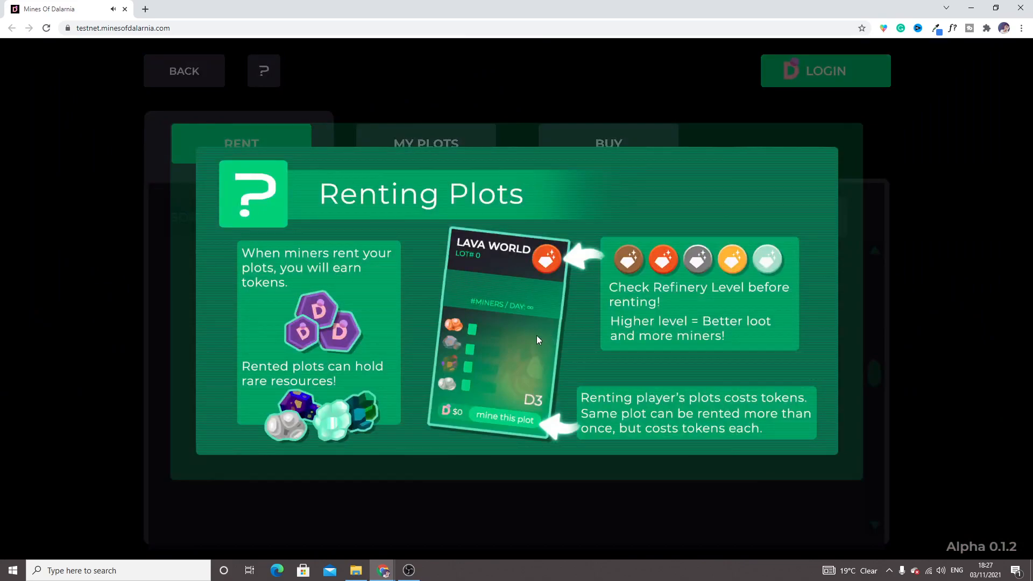
{"action": "mouse_move", "coordinate": [276, 277]}
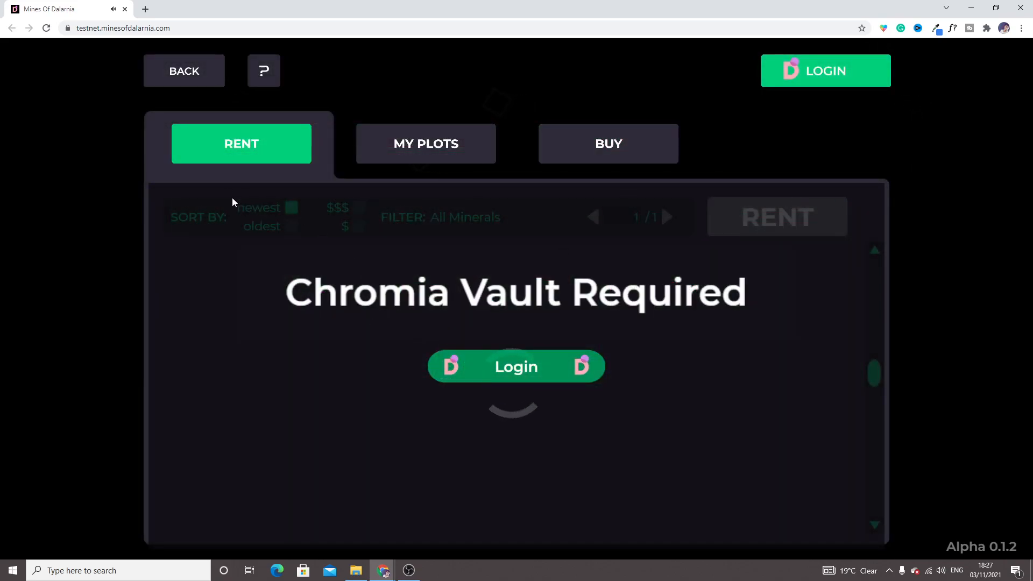
Step: Browse the MY PLOTS and BUY market sections, then follow Login to Chromia Vault
{"action": "left_click", "coordinate": [425, 144]}
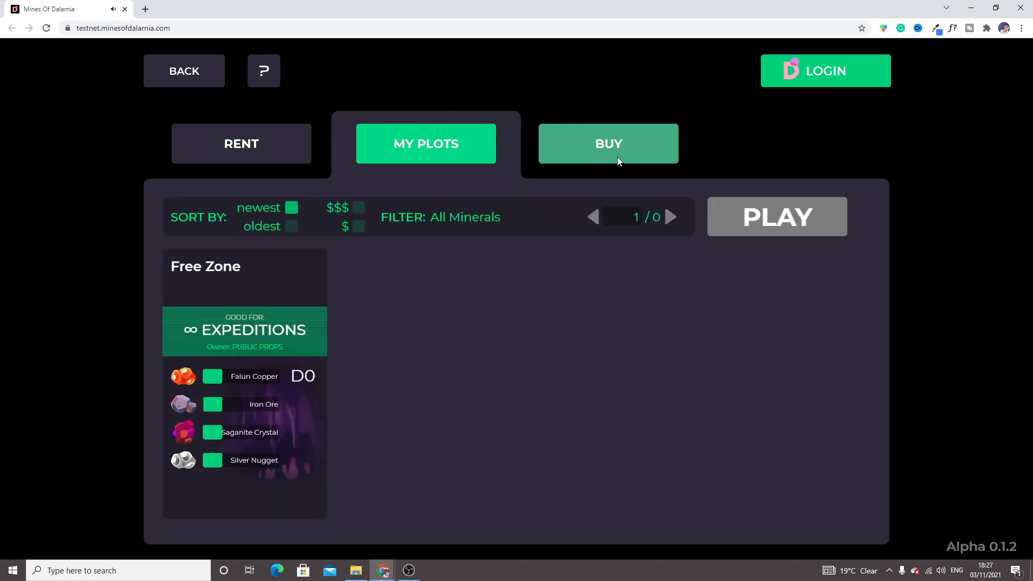
{"action": "left_click", "coordinate": [263, 70]}
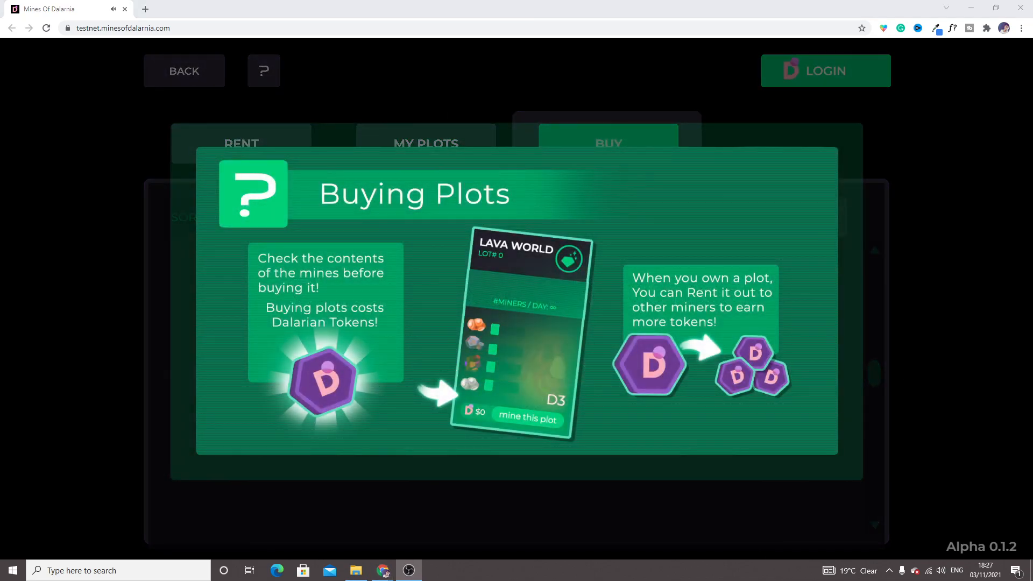
{"action": "mouse_move", "coordinate": [309, 181]}
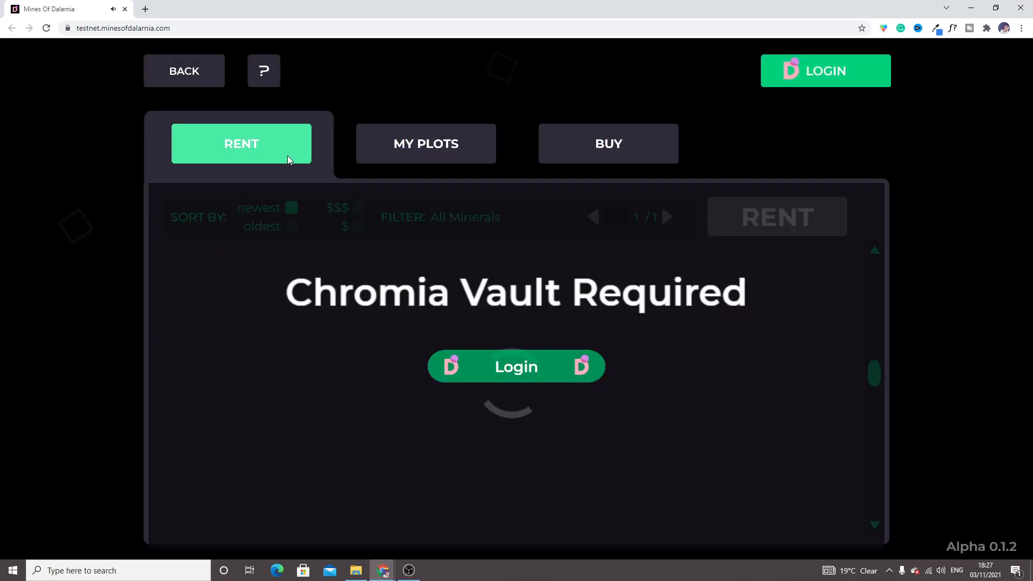
{"action": "mouse_move", "coordinate": [544, 308]}
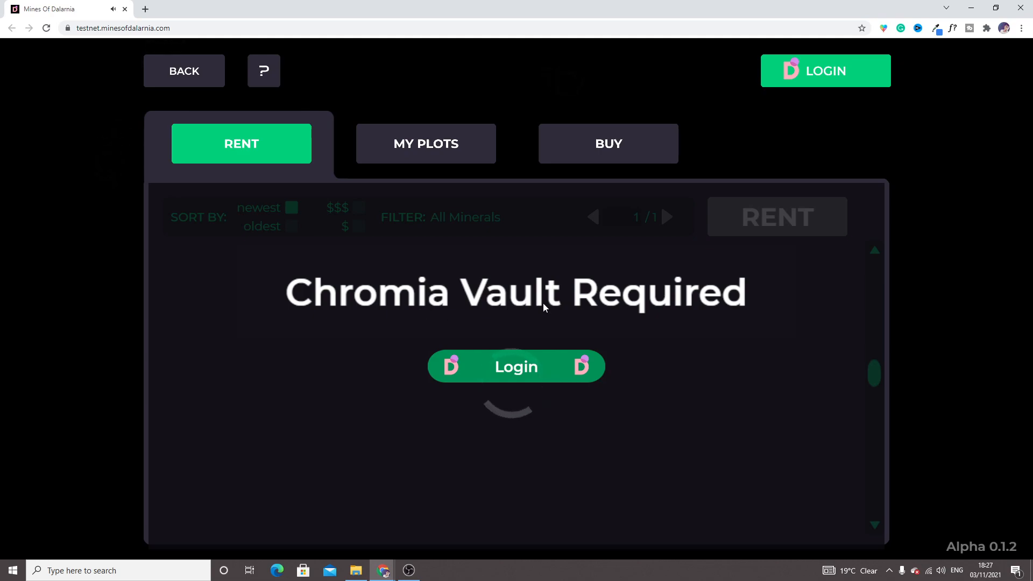
{"action": "left_click", "coordinate": [516, 366]}
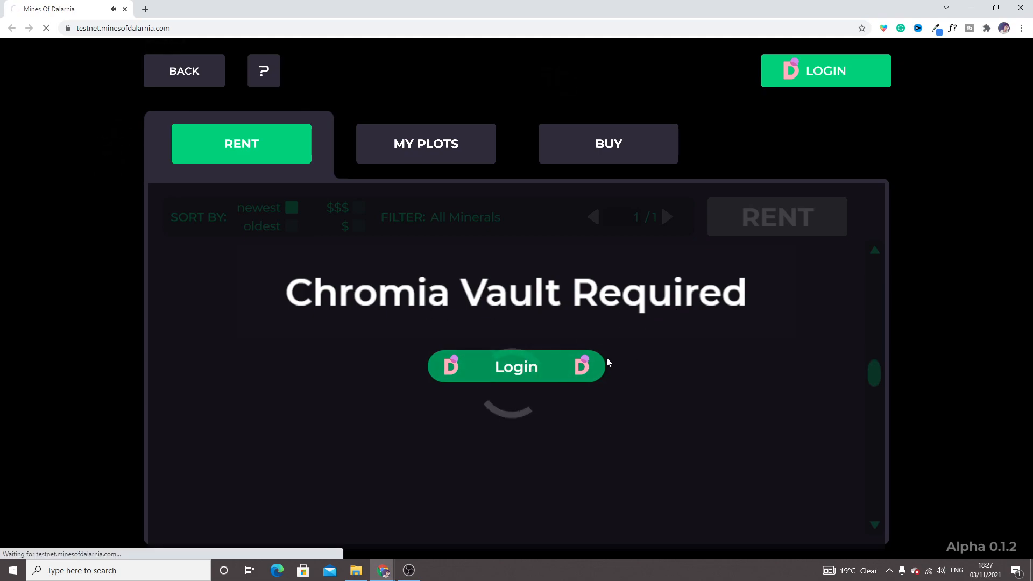
{"action": "left_click", "coordinate": [516, 367]}
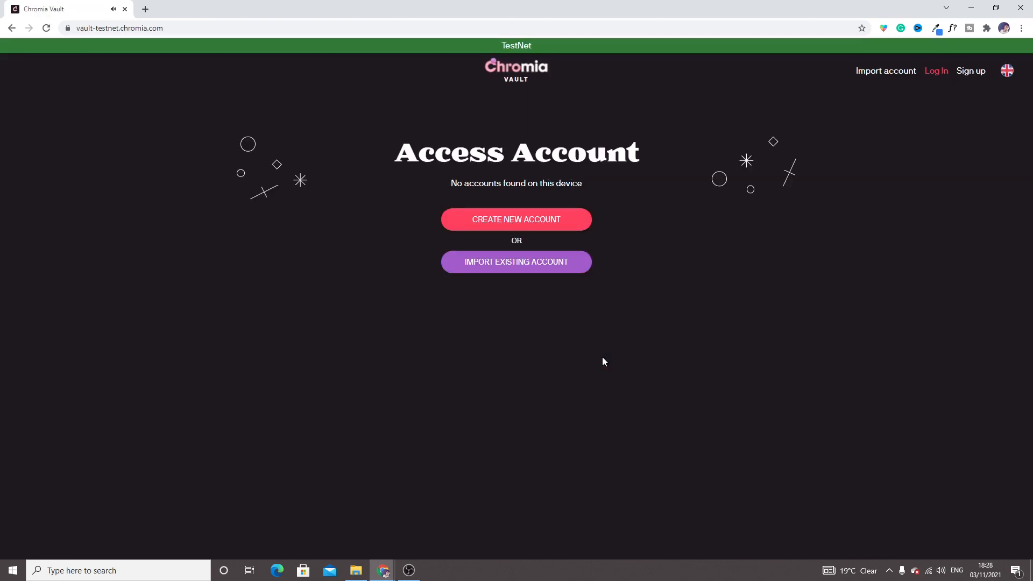
{"action": "mouse_move", "coordinate": [773, 273]}
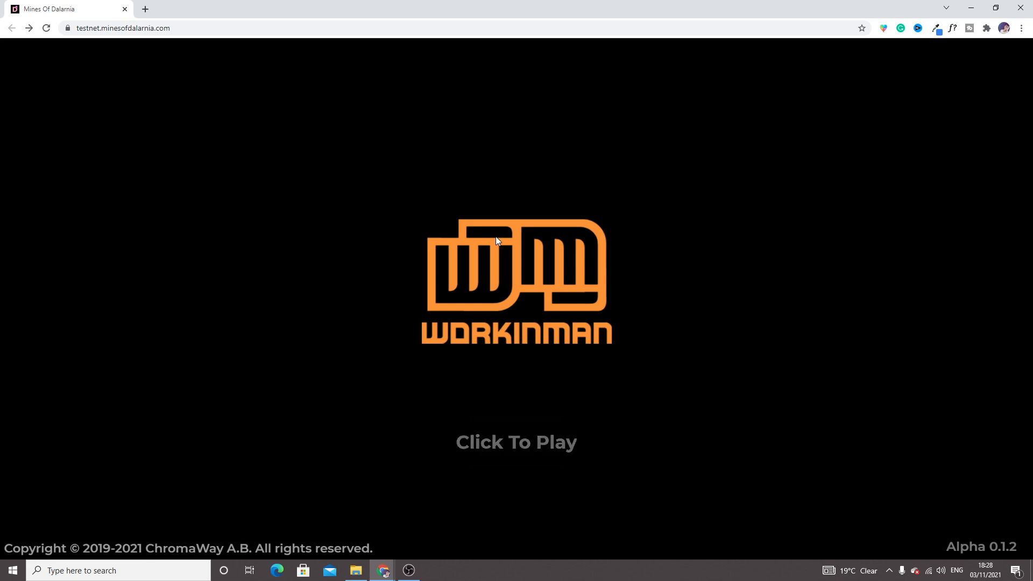
{"action": "mouse_move", "coordinate": [515, 454]}
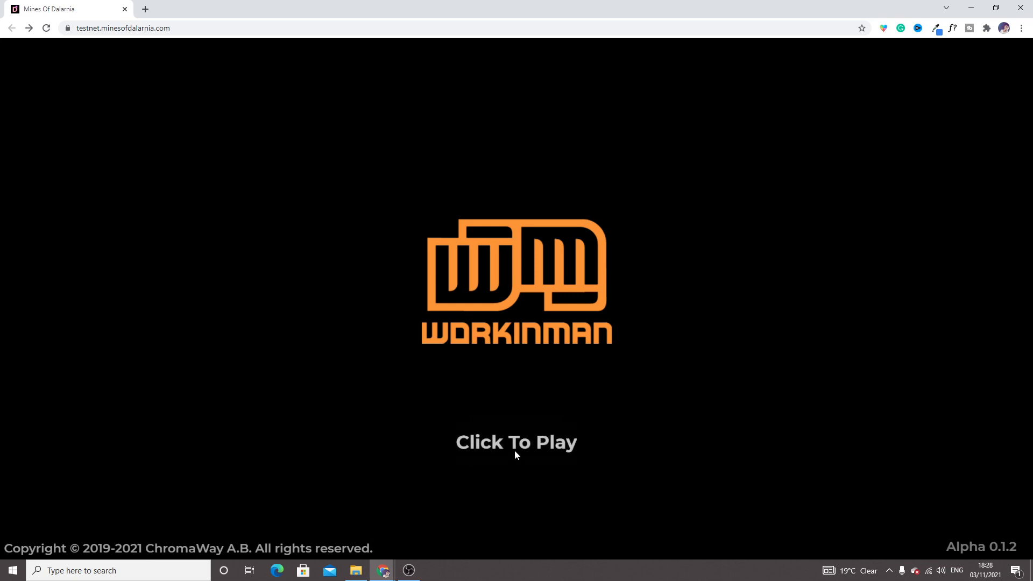
Step: Click past the WorkinMan splash screen to start loading the game
{"action": "left_click", "coordinate": [516, 442]}
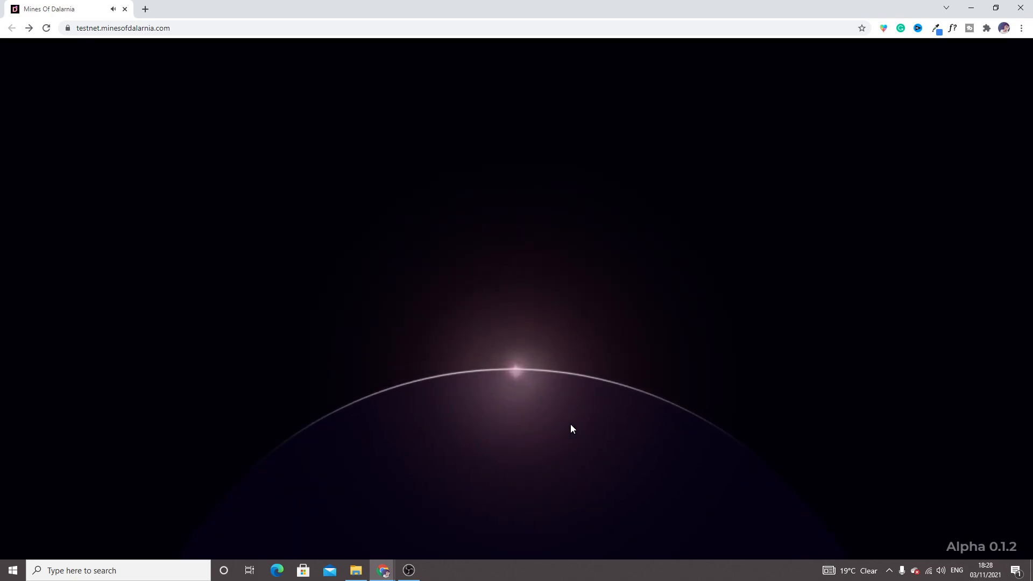